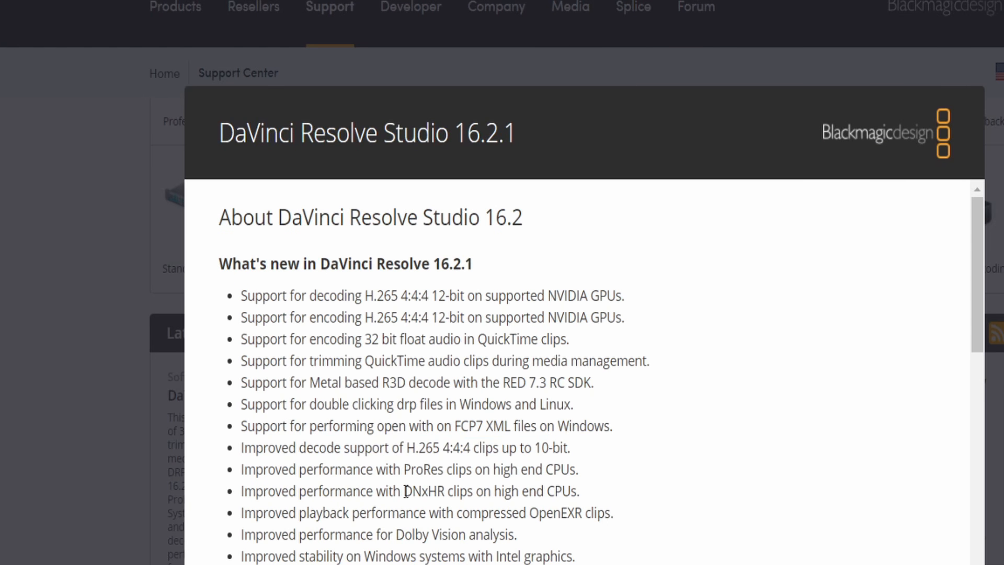
mouse_move(461, 548)
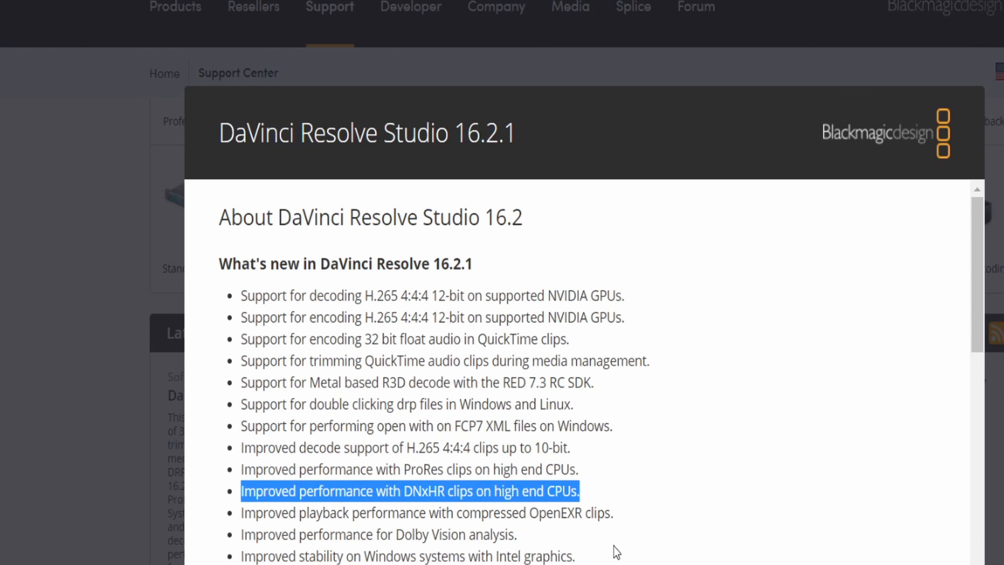
Highlight the OpenEXR and Metal R3D notes, scroll the videos, then switch to the 16.2 Studio 4k Bench workbook
double_click(426, 513)
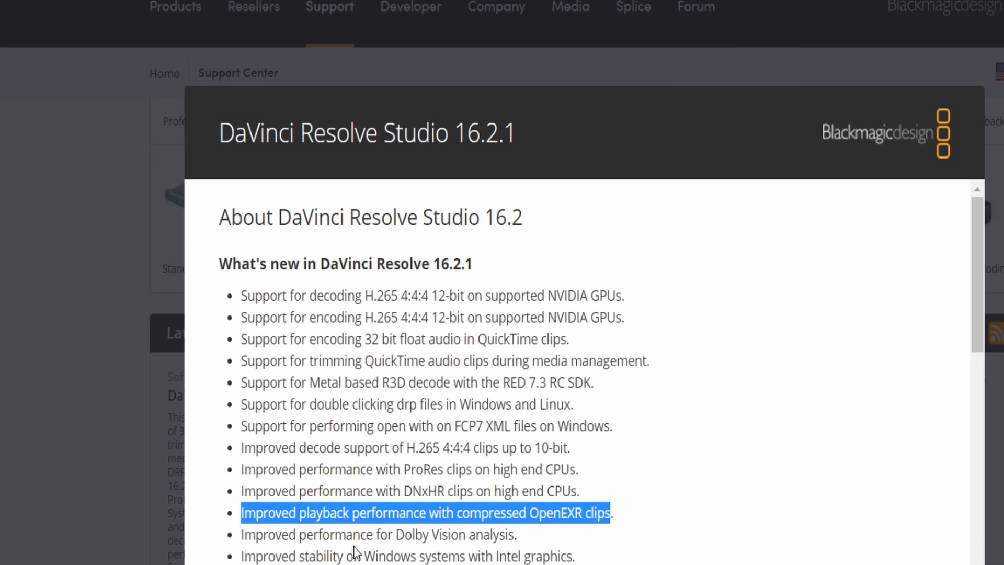
mouse_move(356, 551)
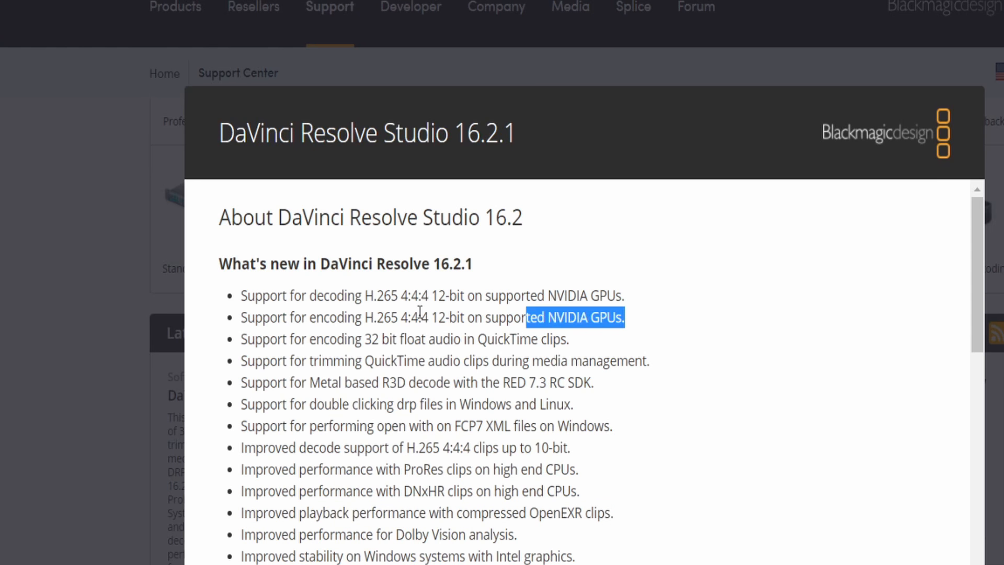
left_click(615, 391)
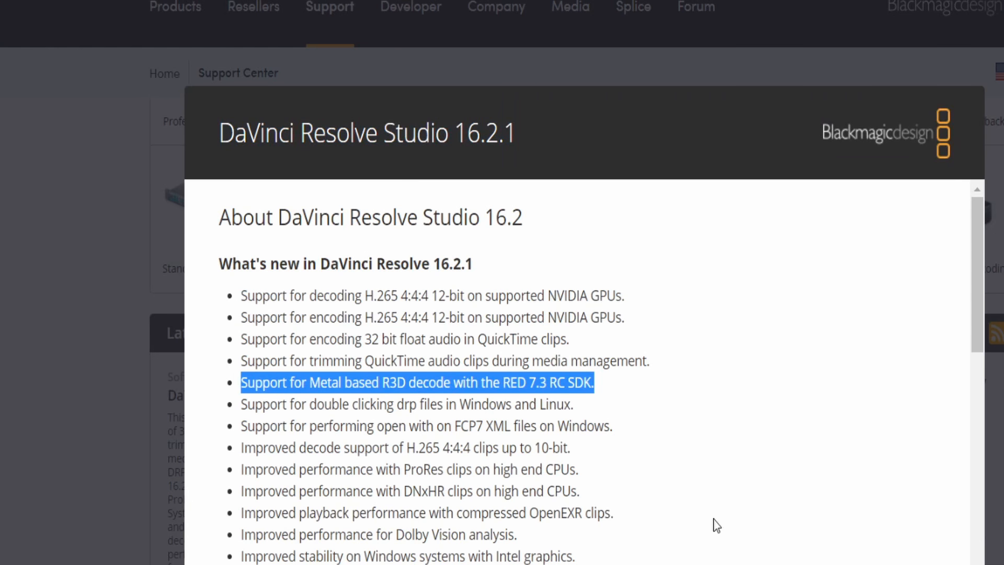
mouse_move(604, 490)
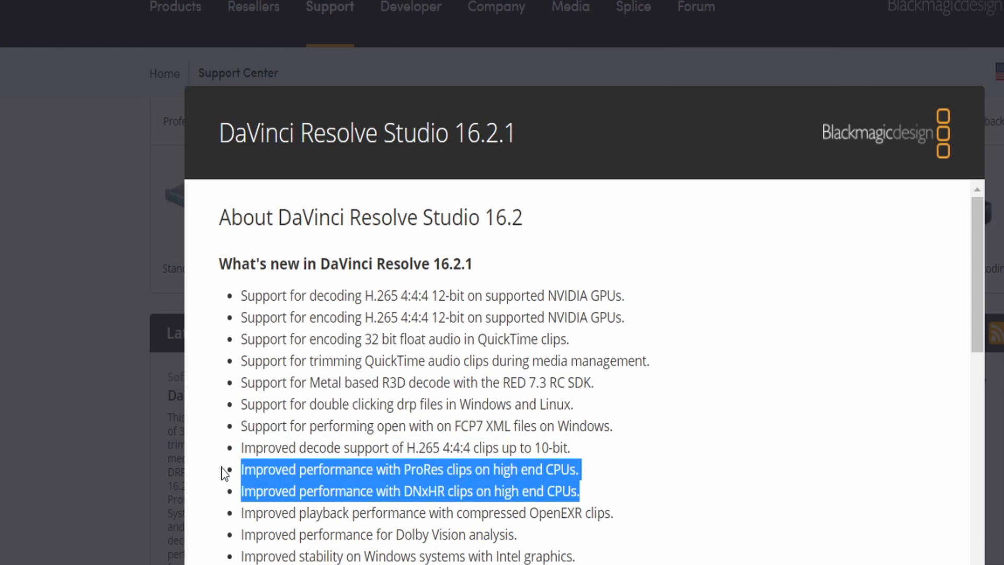
mouse_move(707, 485)
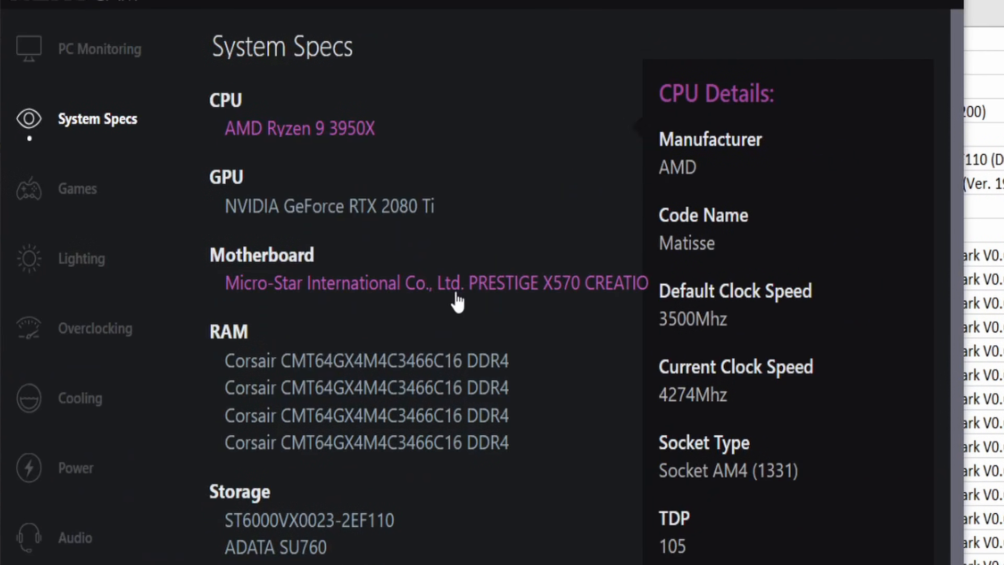
mouse_move(325, 152)
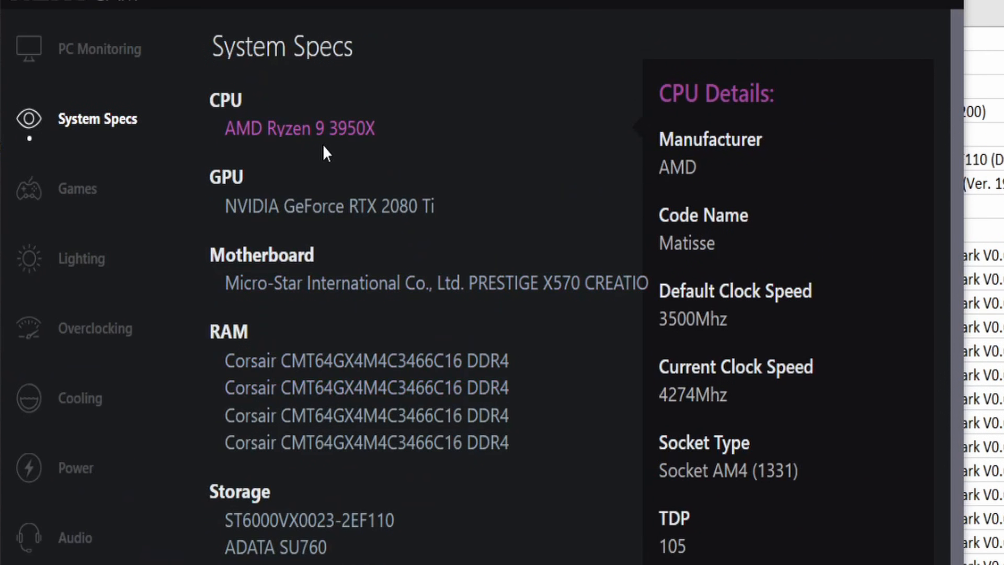
mouse_move(391, 237)
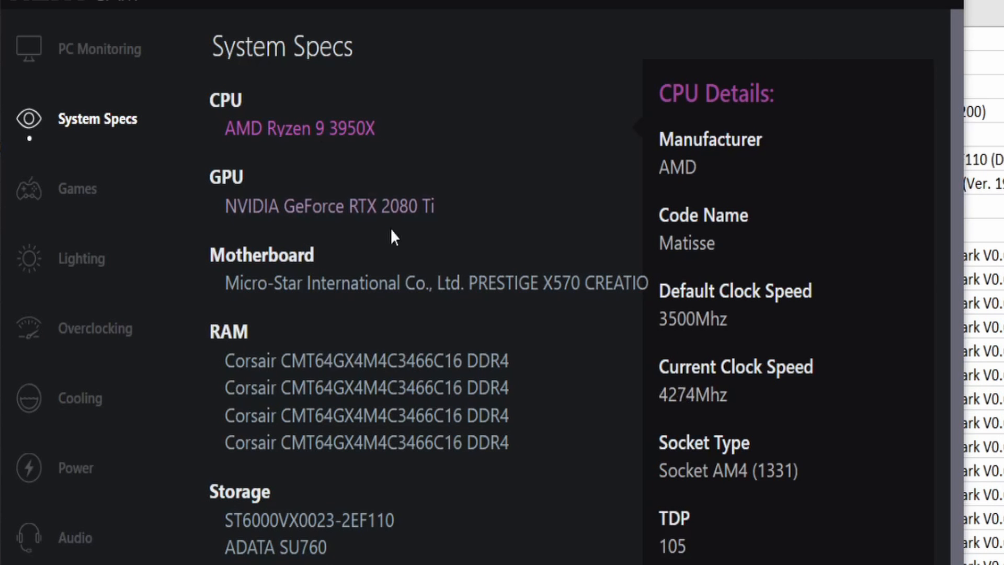
mouse_move(464, 290)
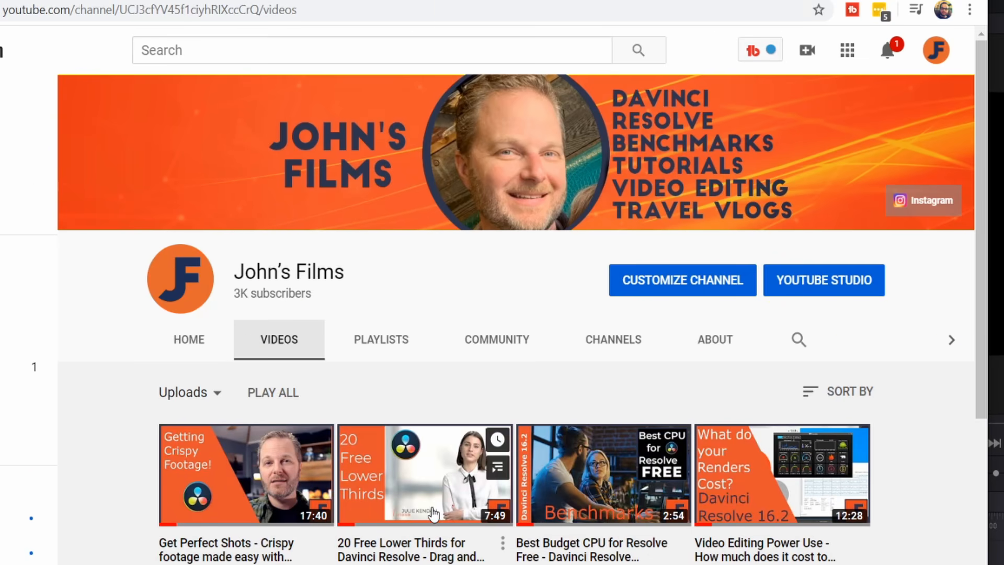
scroll("down", 3)
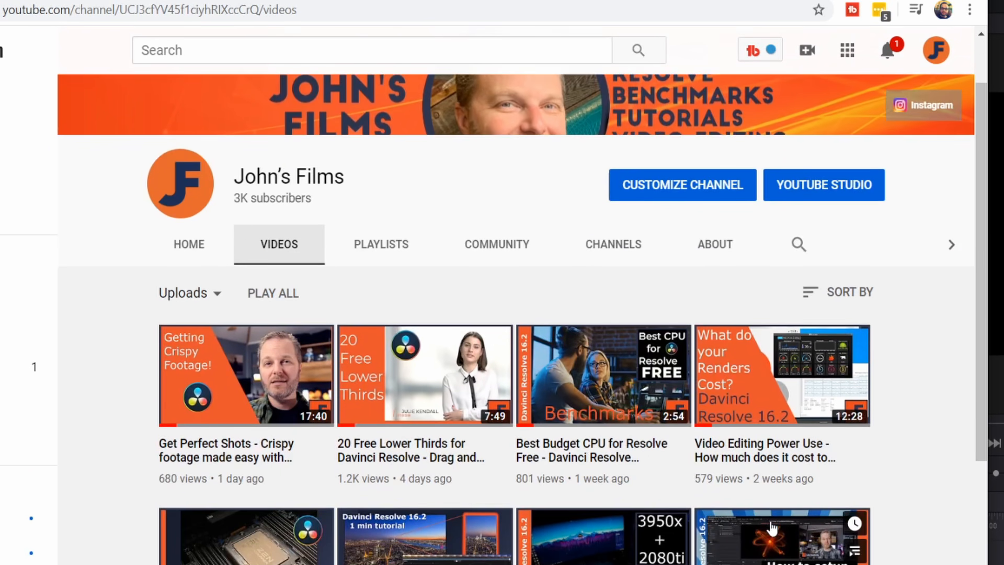
scroll("down", 3)
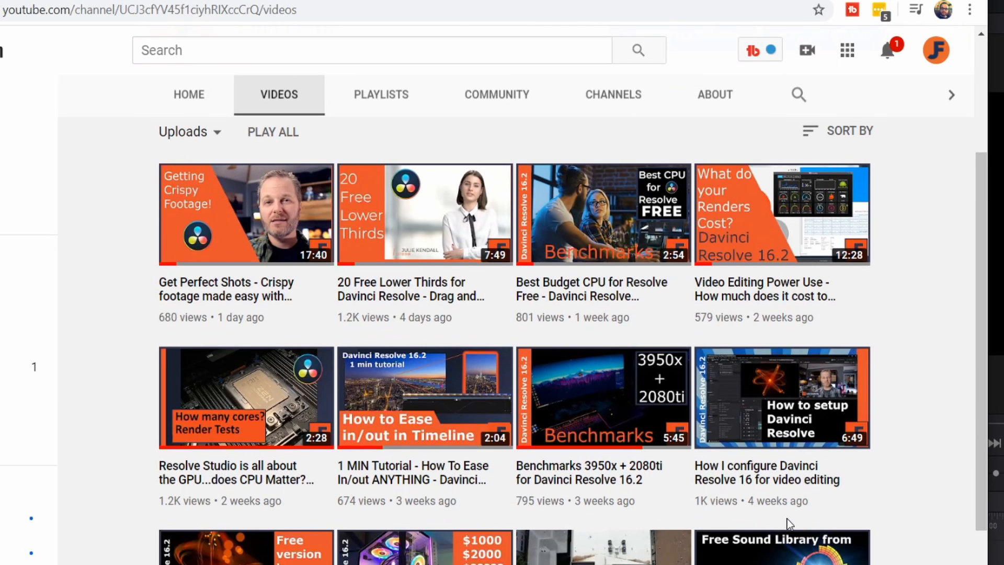
scroll("down", 3)
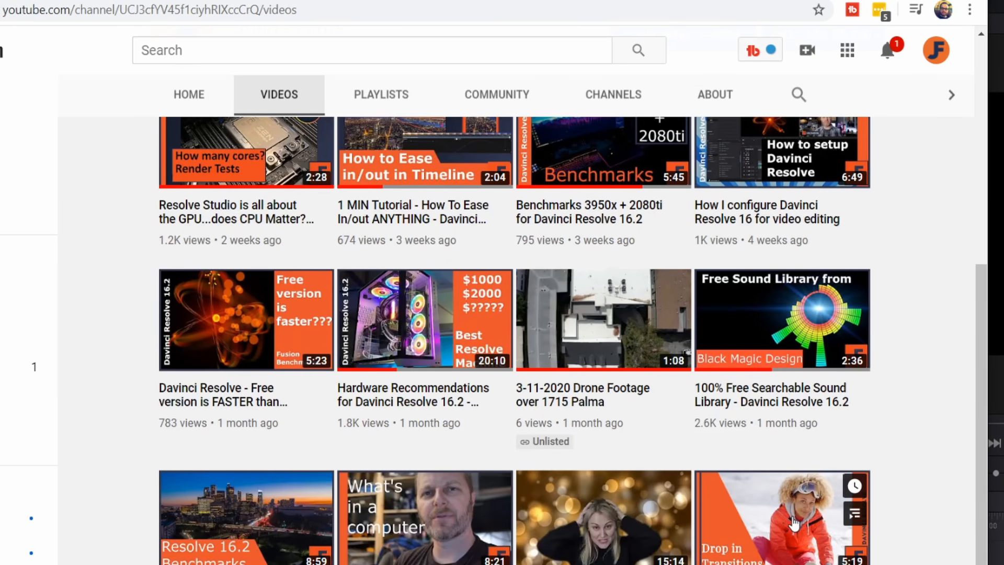
key("alt+tab")
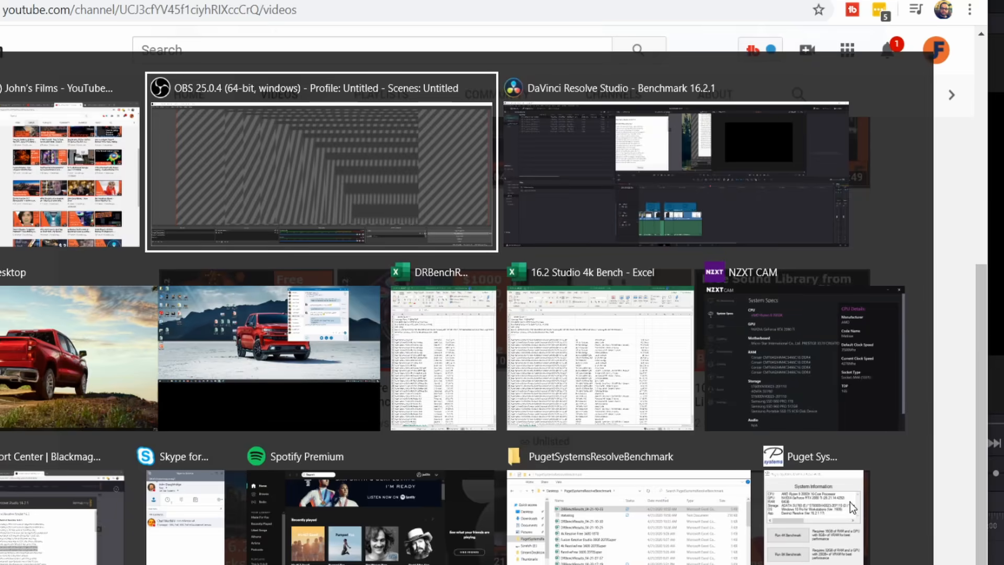
left_click(600, 357)
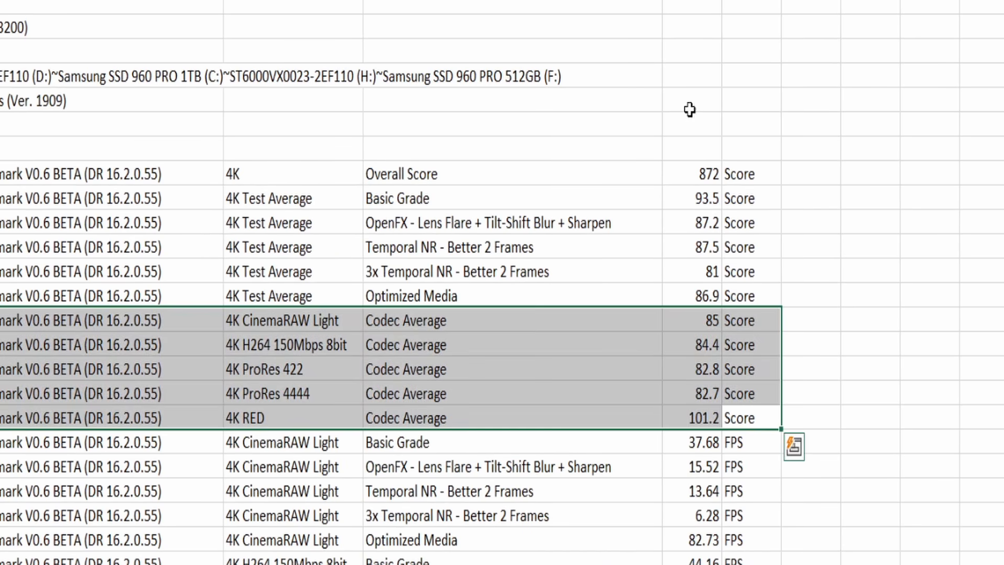
left_click(691, 173)
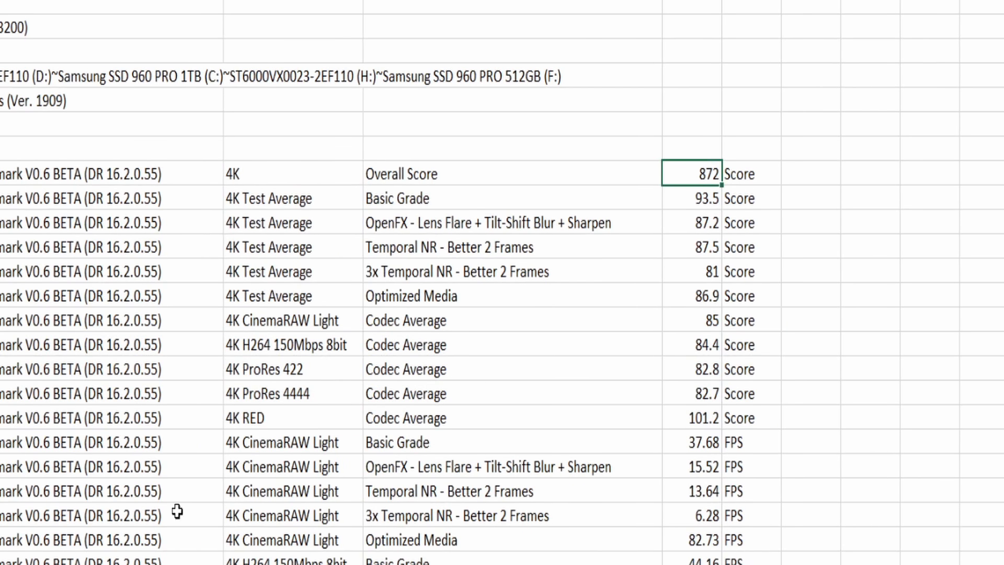
left_click(96, 345)
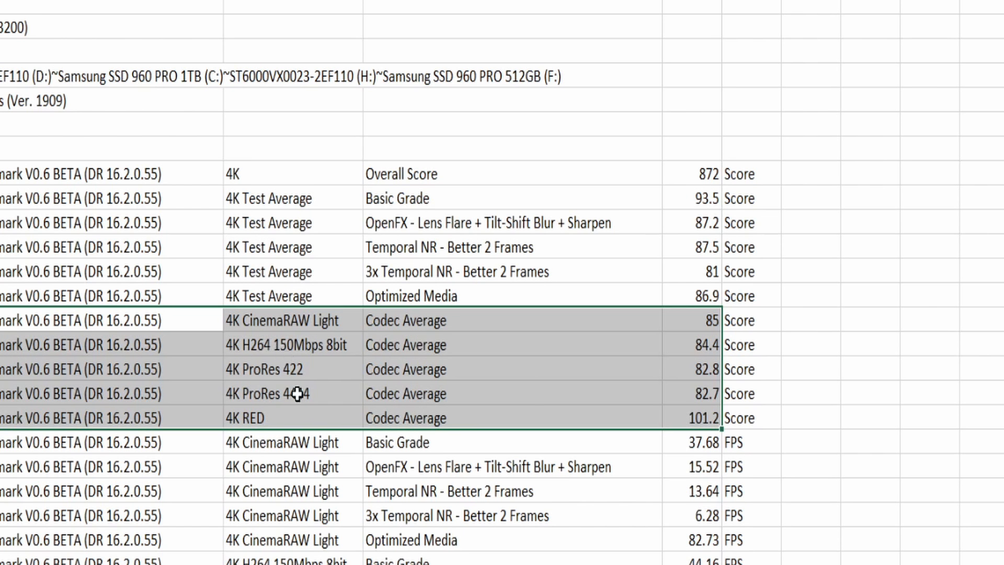
mouse_move(268, 417)
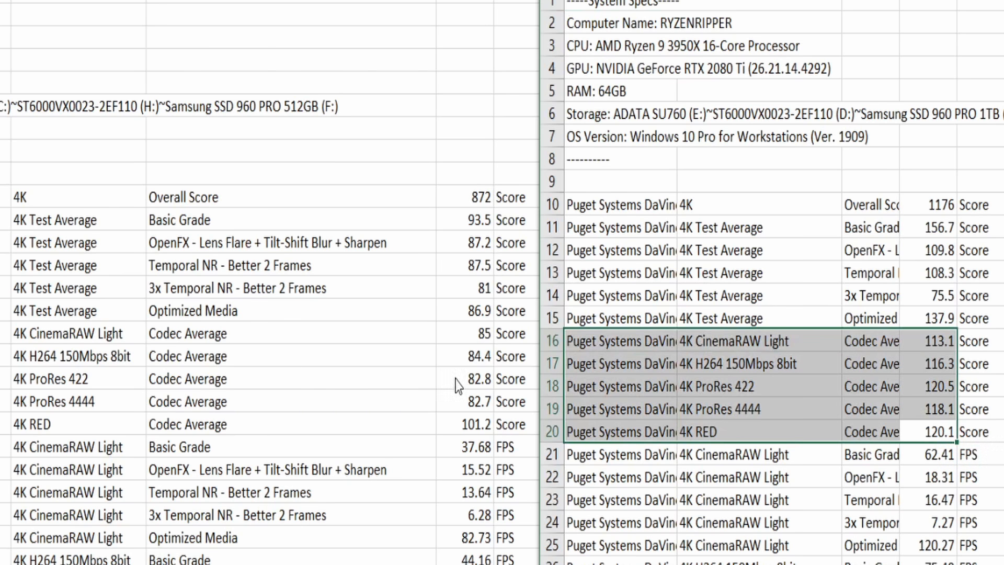
mouse_move(102, 419)
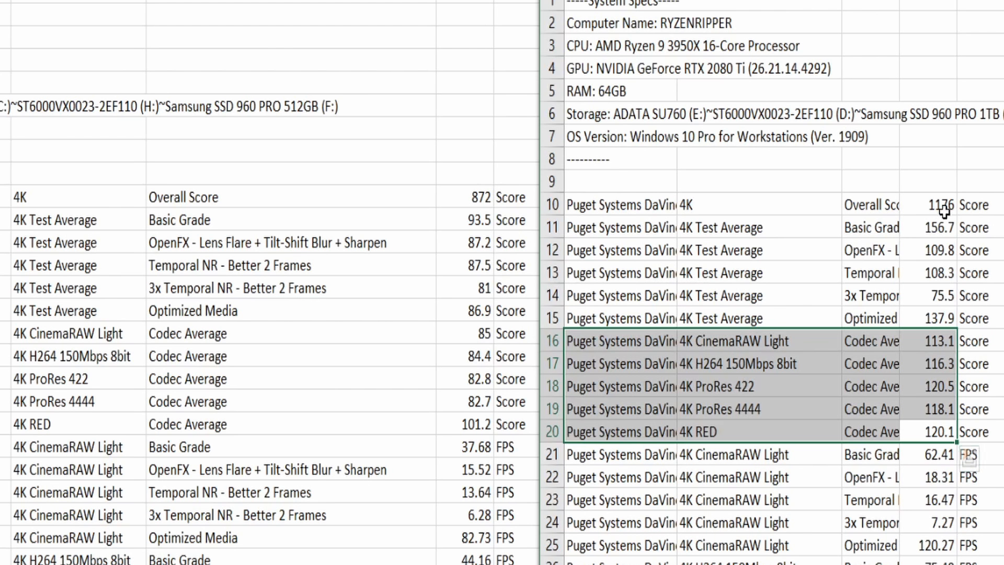
mouse_move(631, 205)
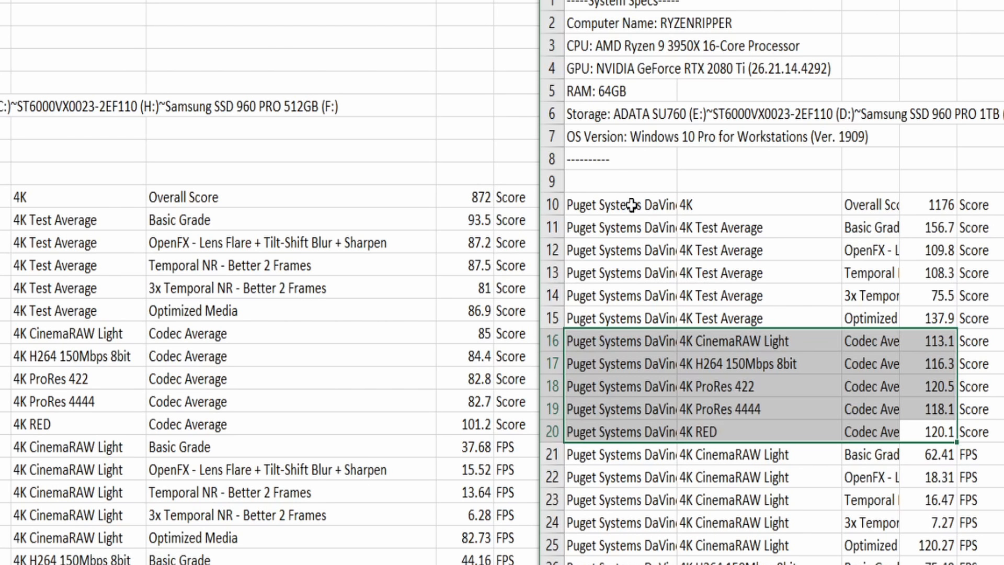
mouse_move(440, 202)
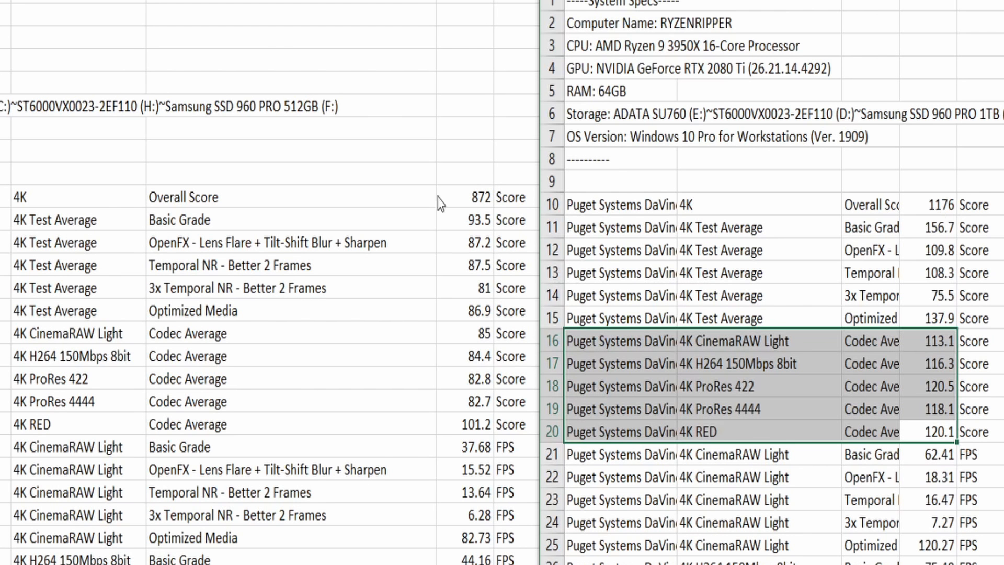
mouse_move(440, 203)
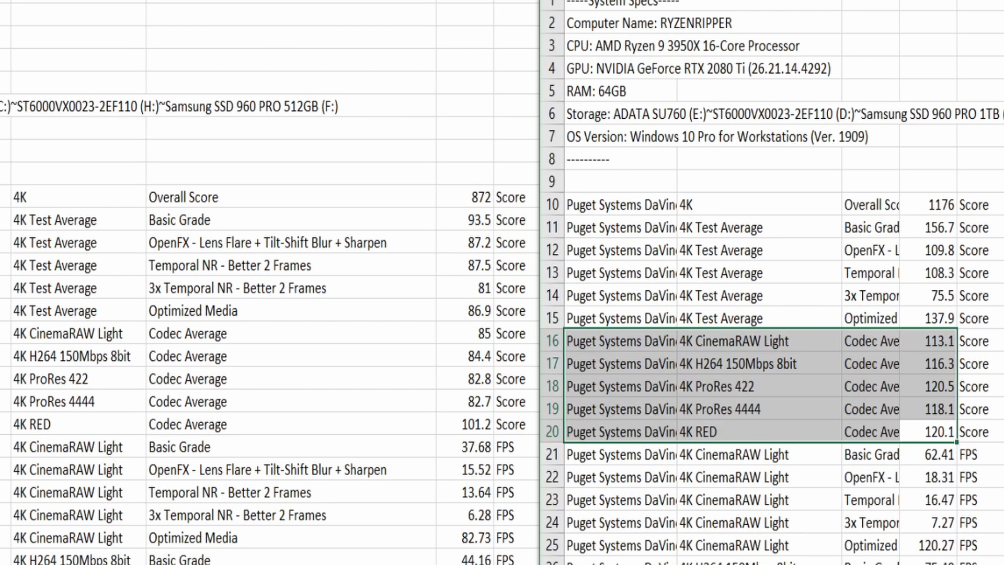
mouse_move(588, 137)
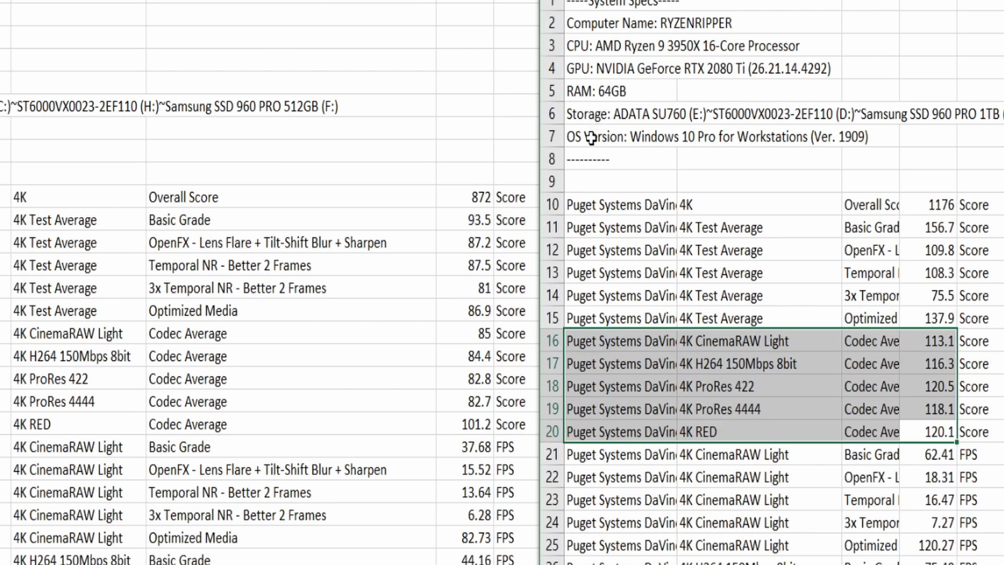
mouse_move(642, 91)
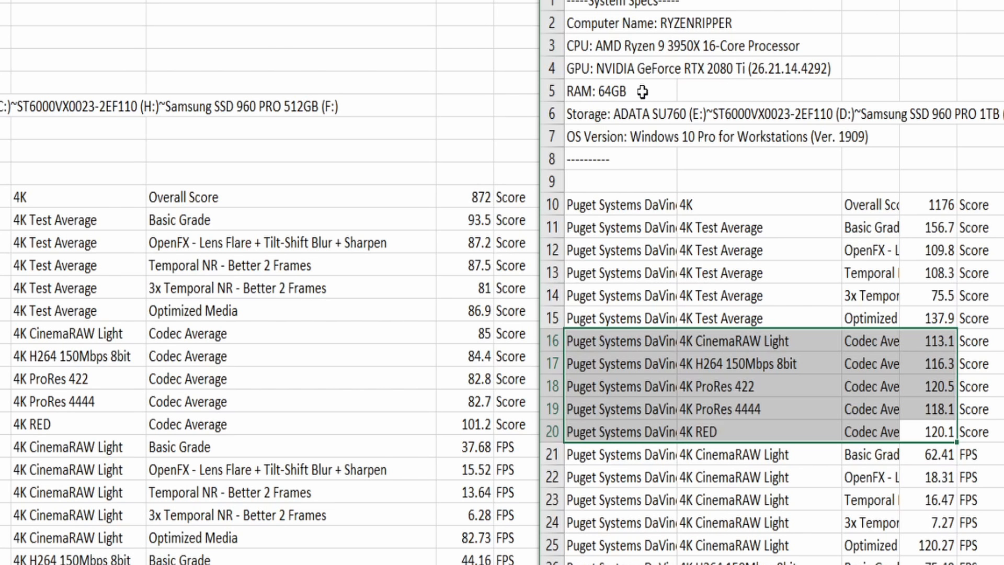
mouse_move(652, 27)
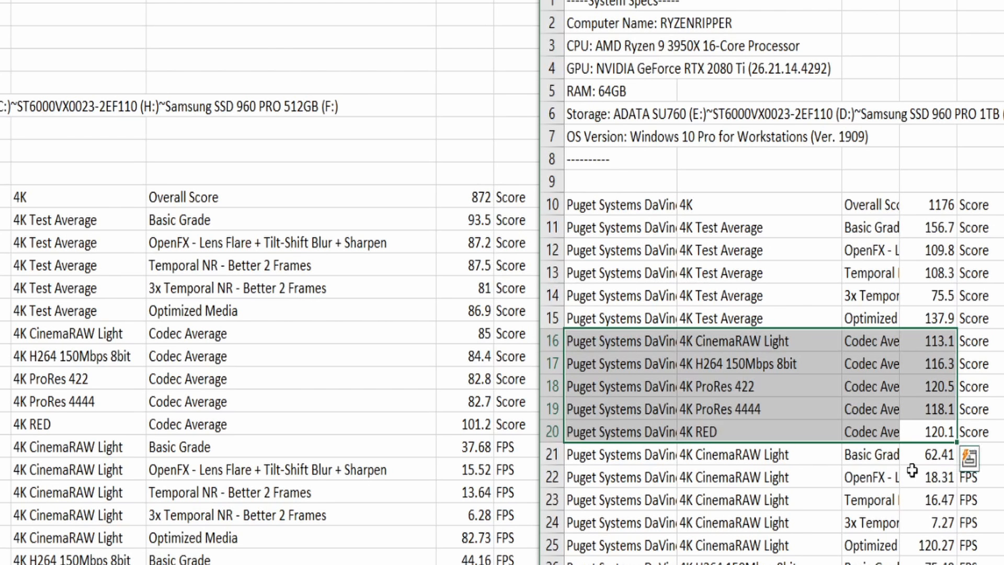
mouse_move(836, 454)
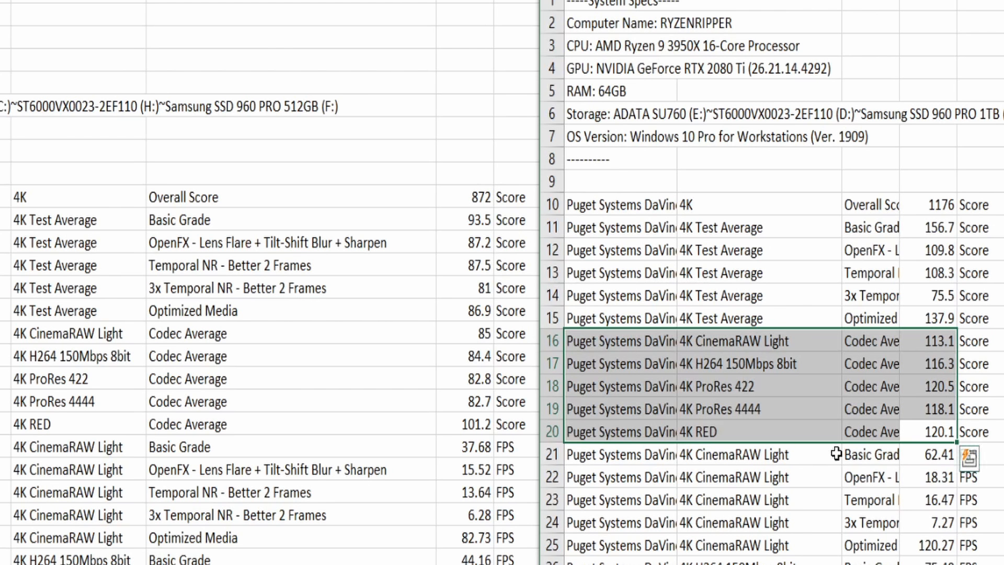